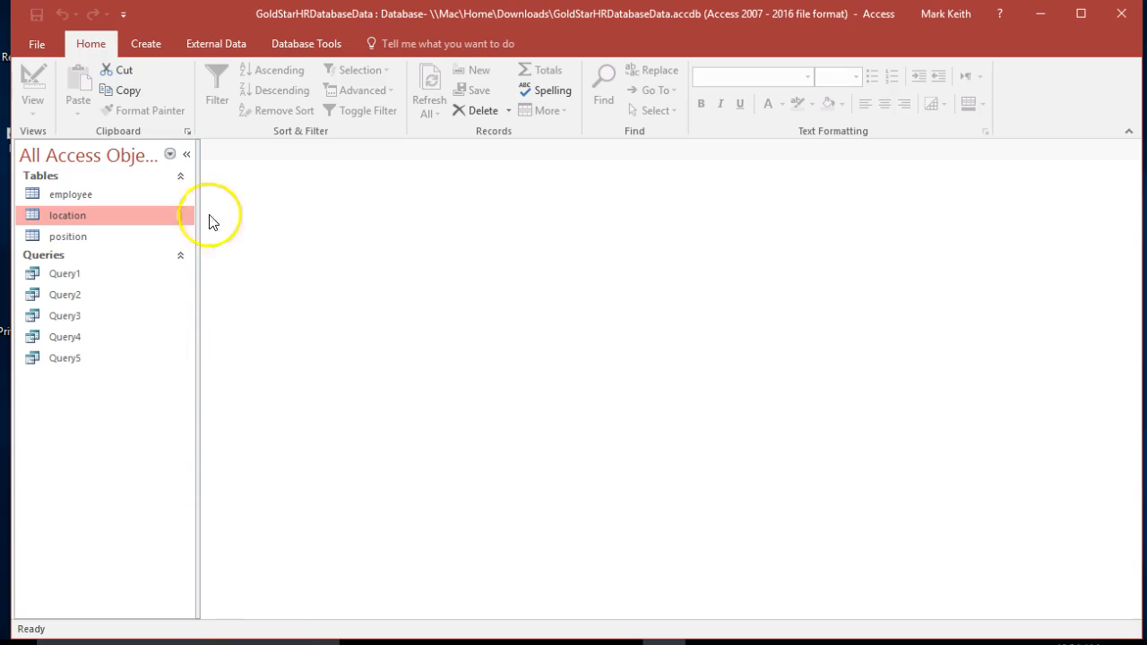
Start a new Query Design from the Create tab and switch it to SQL view
left_click(140, 43)
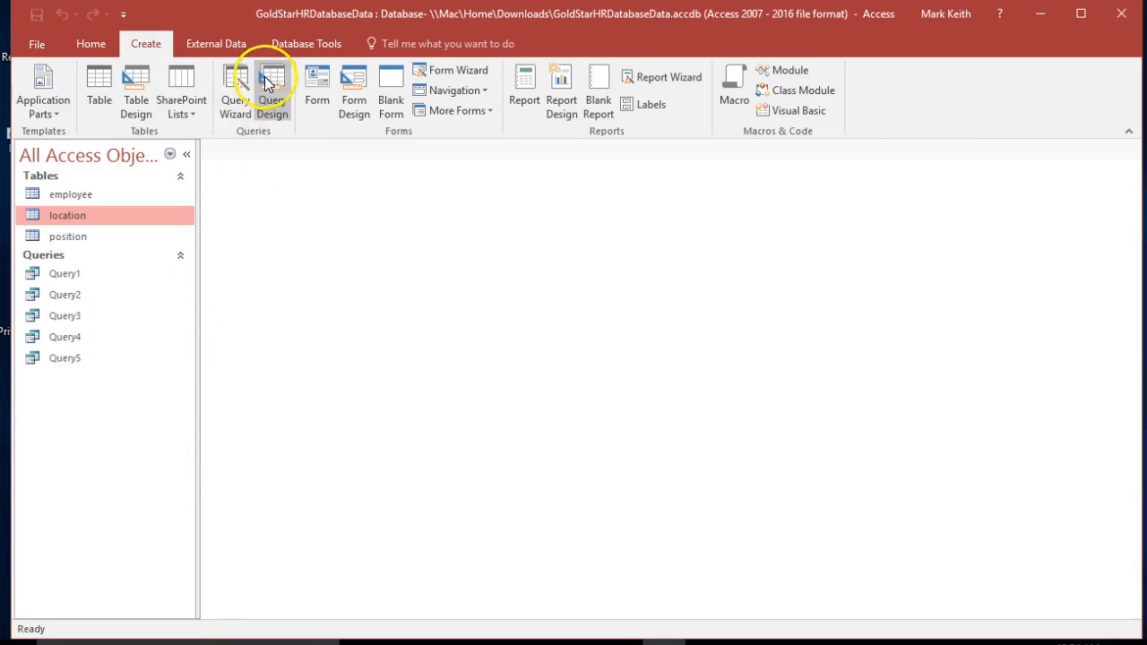
left_click(273, 81)
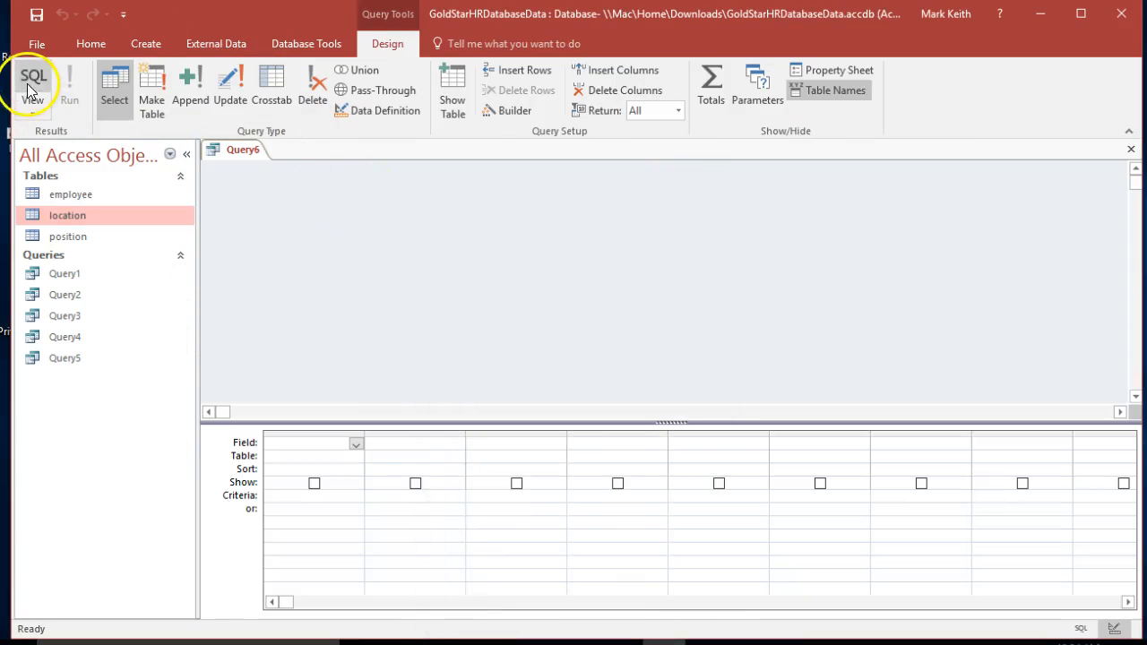
left_click(36, 79)
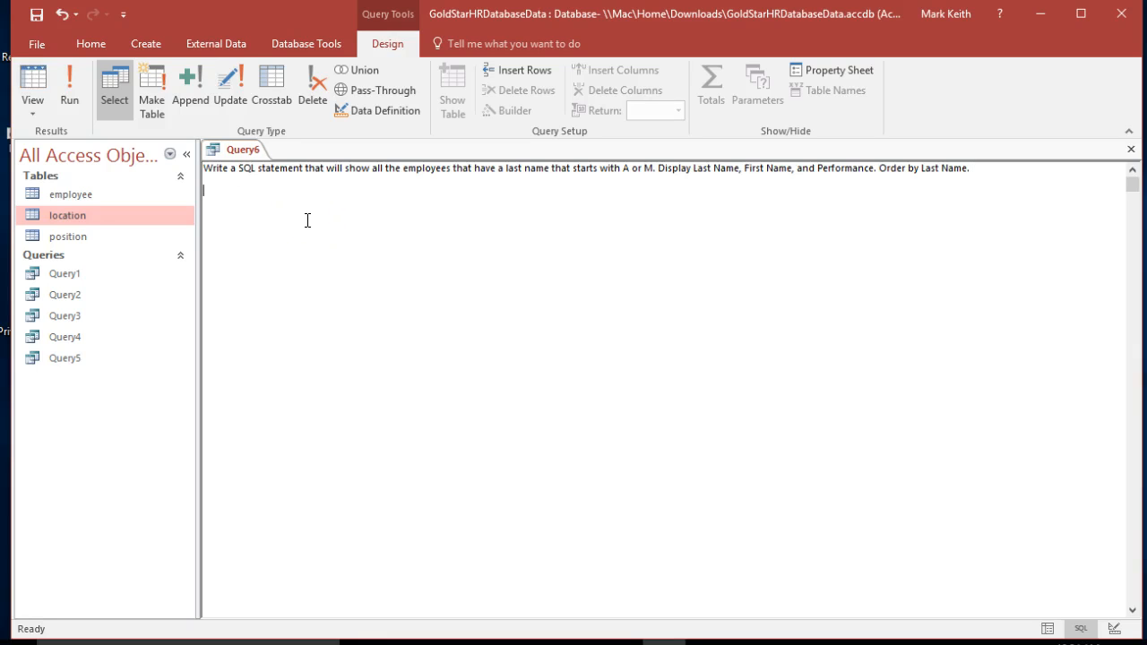
Write SELECT lastname, firstname, performance as the query's field list
type("SELECT")
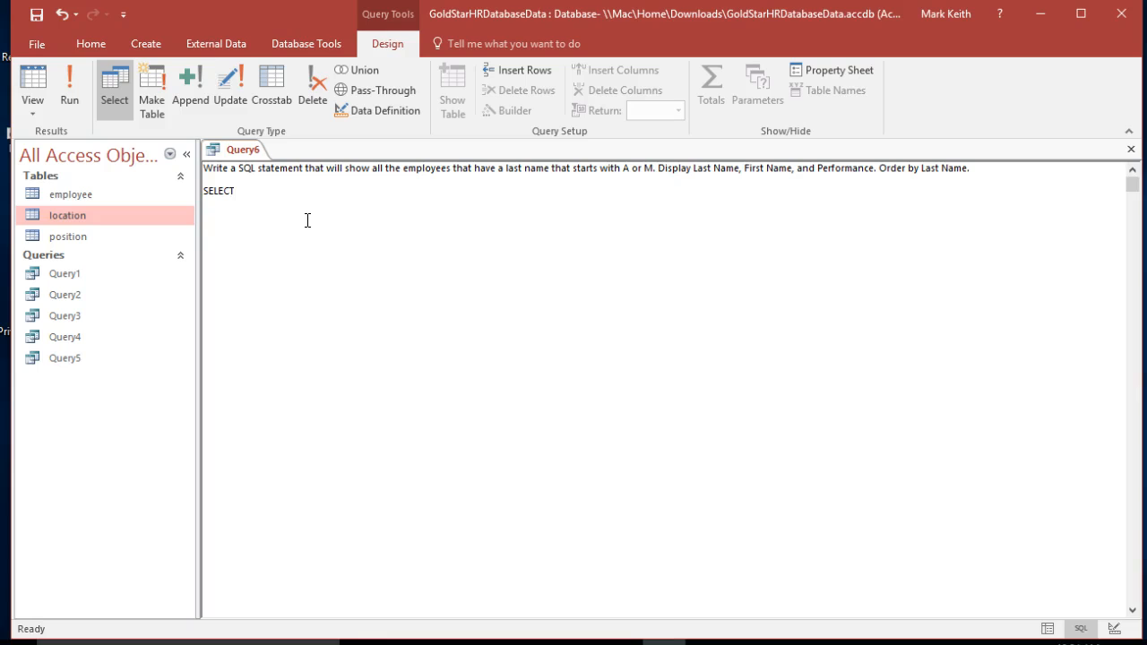
type("lastname, fierstn")
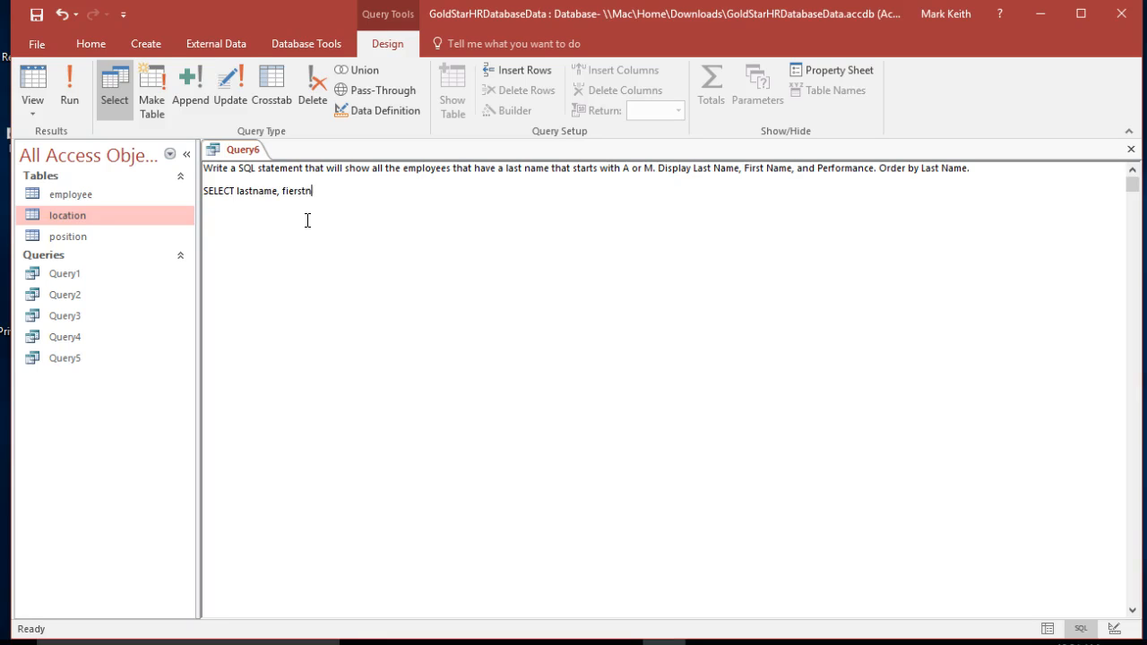
type("firstname,")
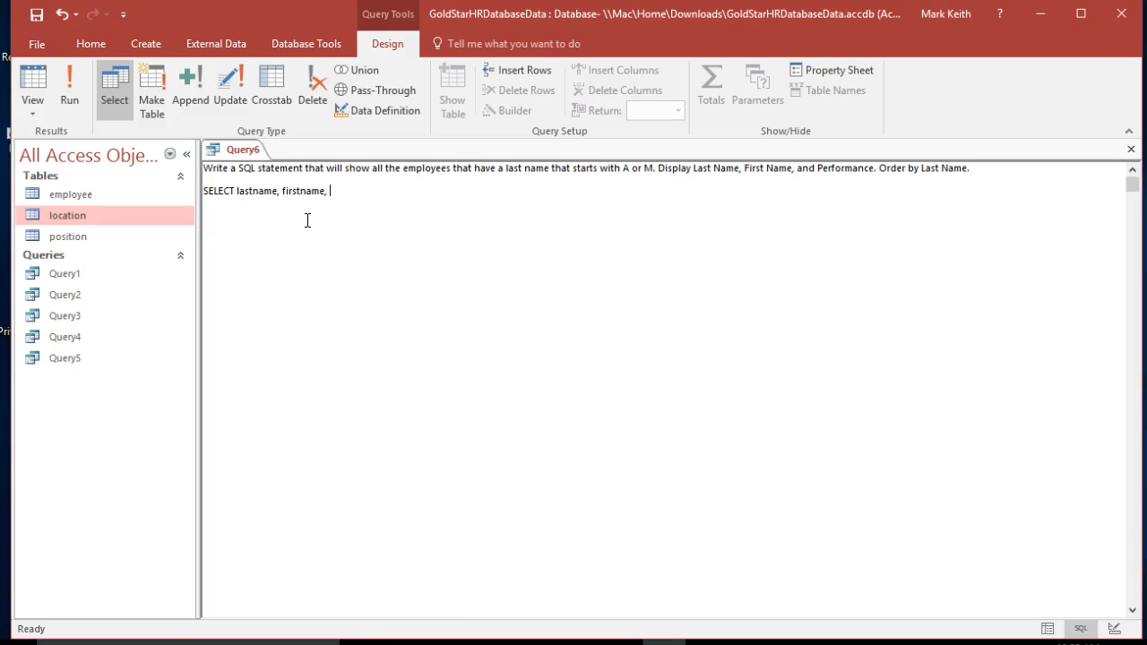
type("performanc34")
type("FROM")
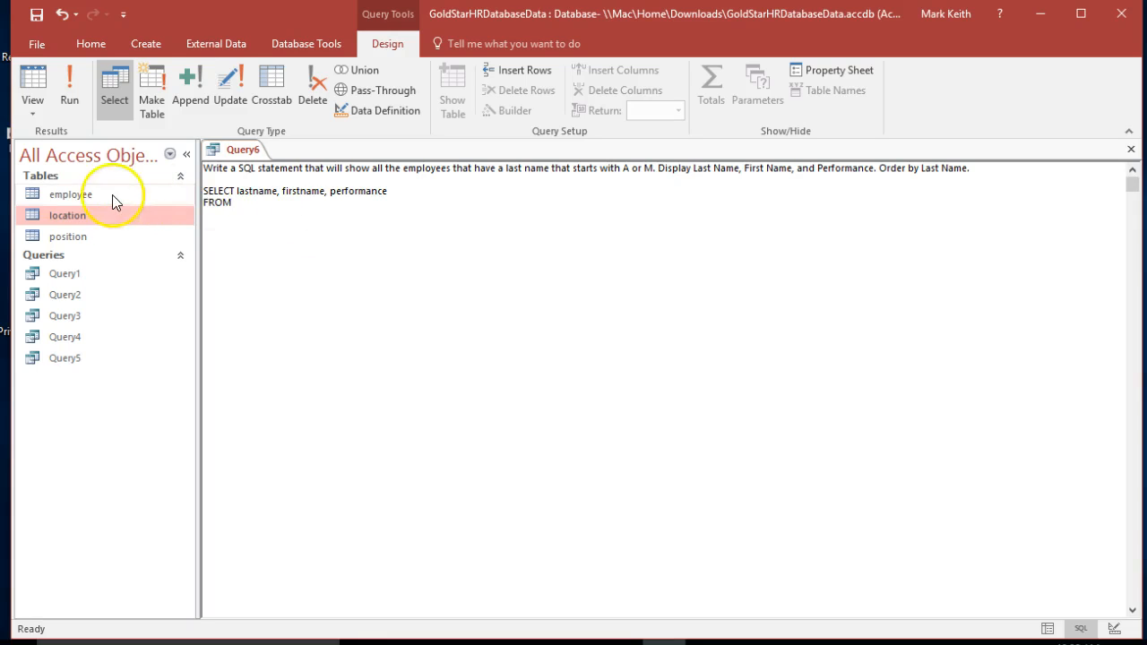
Add FROM employee, checking the table name, and begin the WHERE clause
double_click(70, 194)
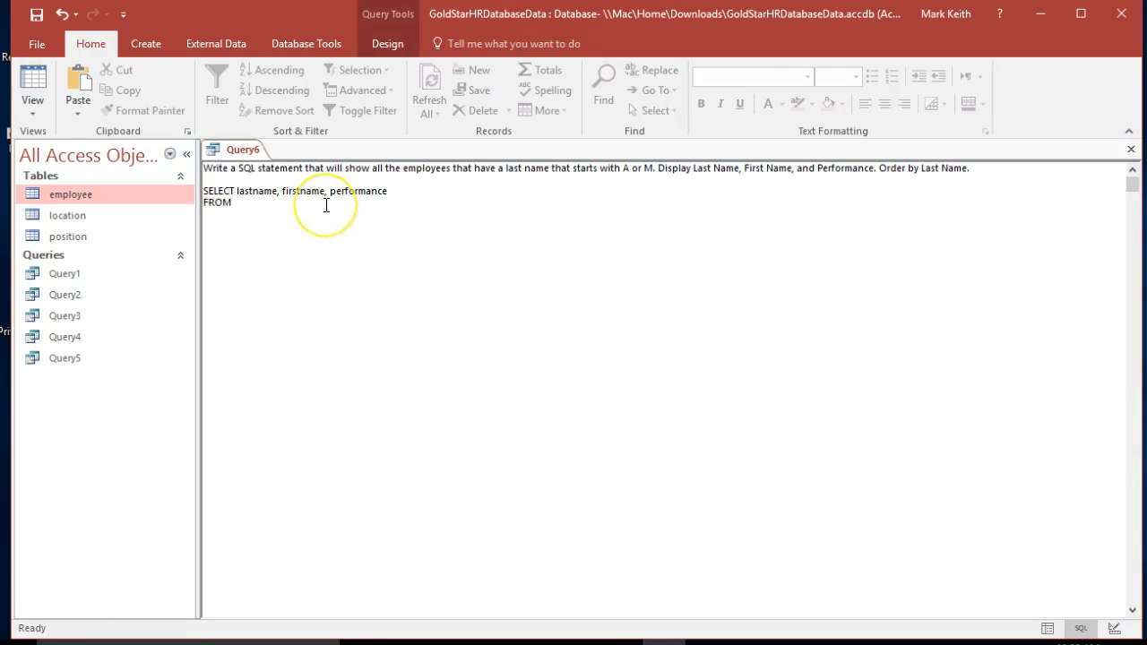
type("employee")
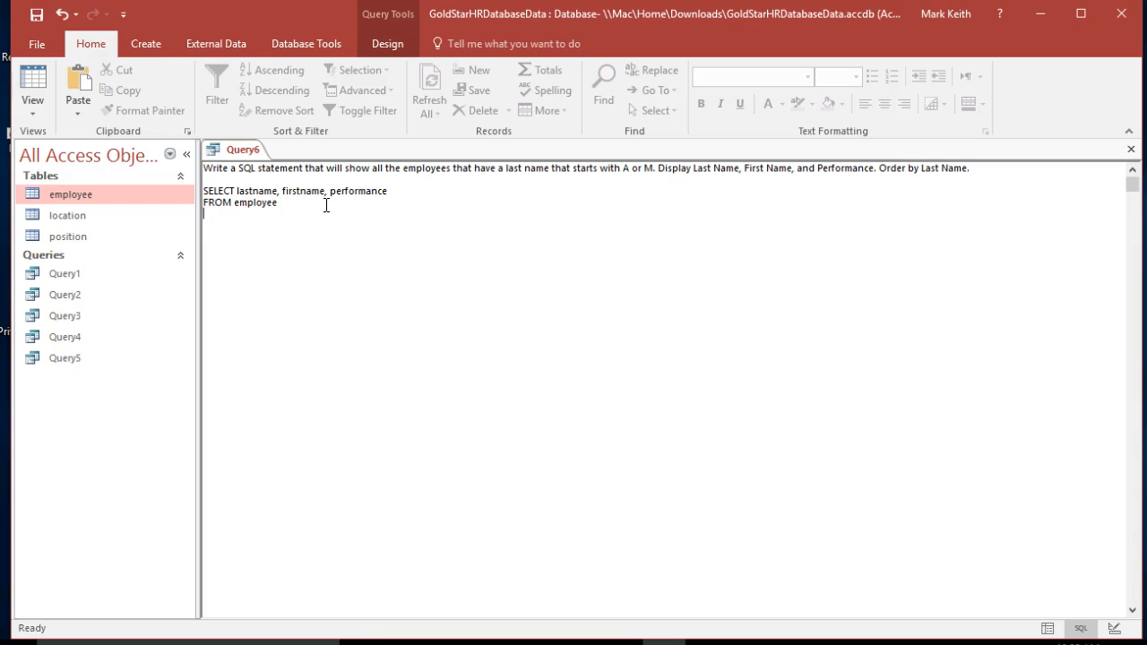
type("WHERE")
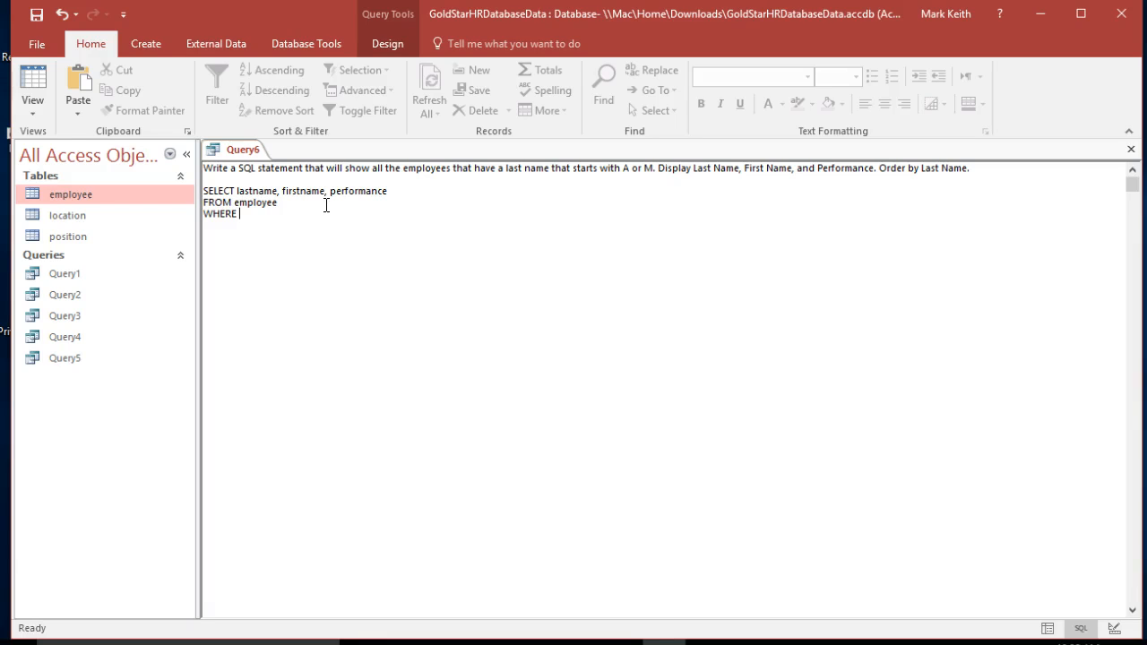
Complete the condition as WHERE lastname LIKE "A*"
type("lastname =")
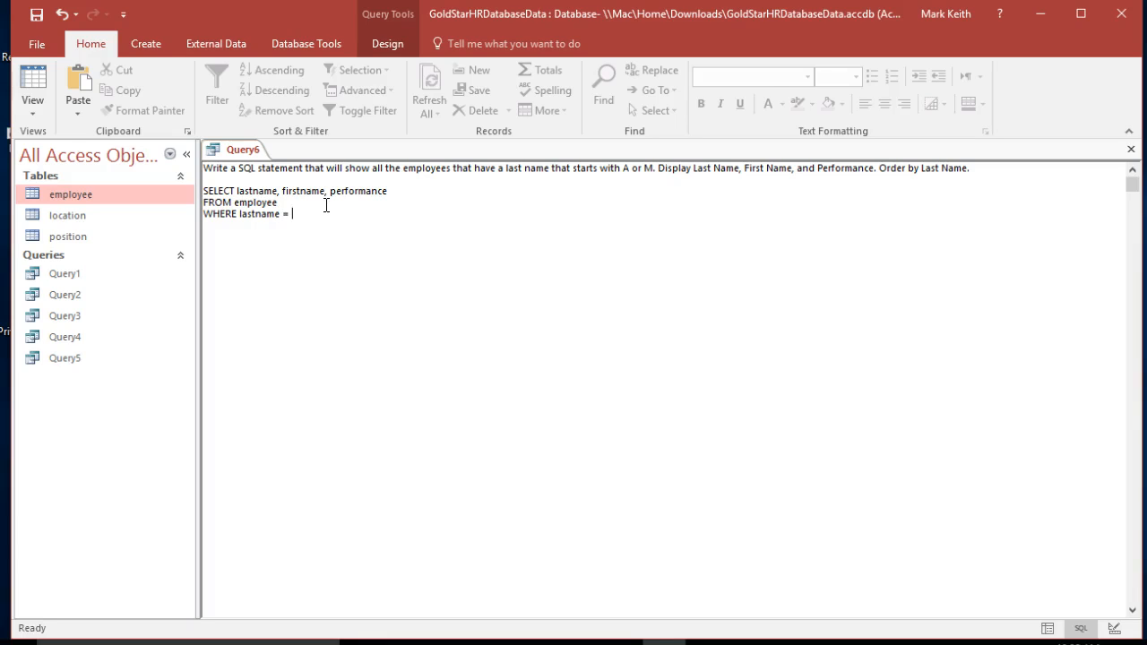
key("BackSpace")
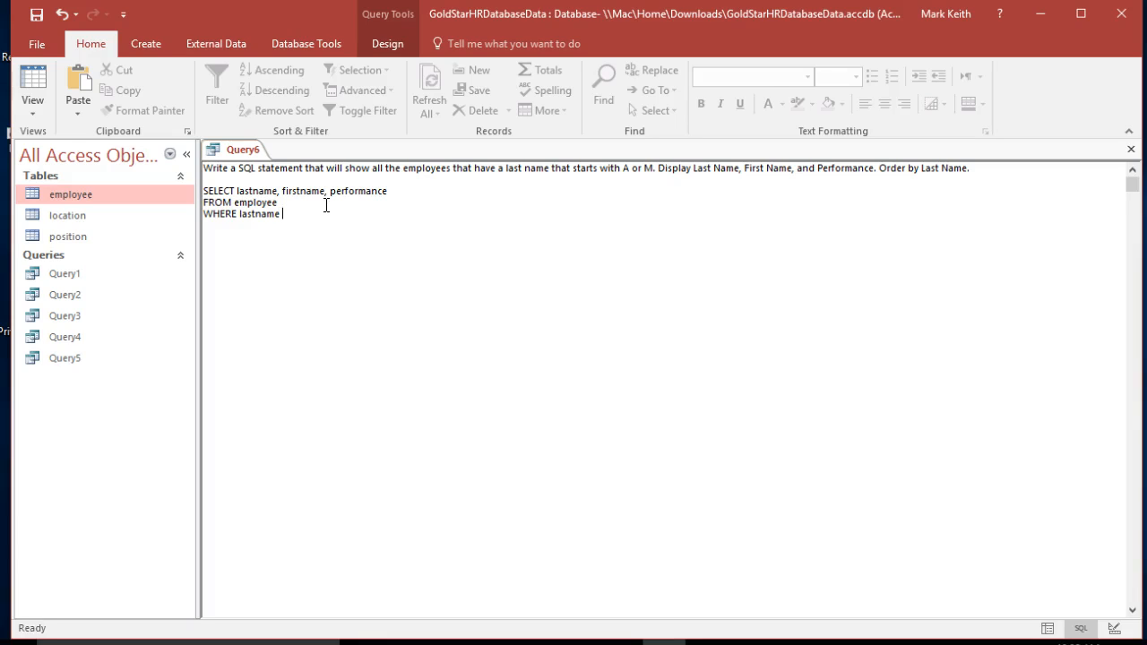
type("LIKE \"A")
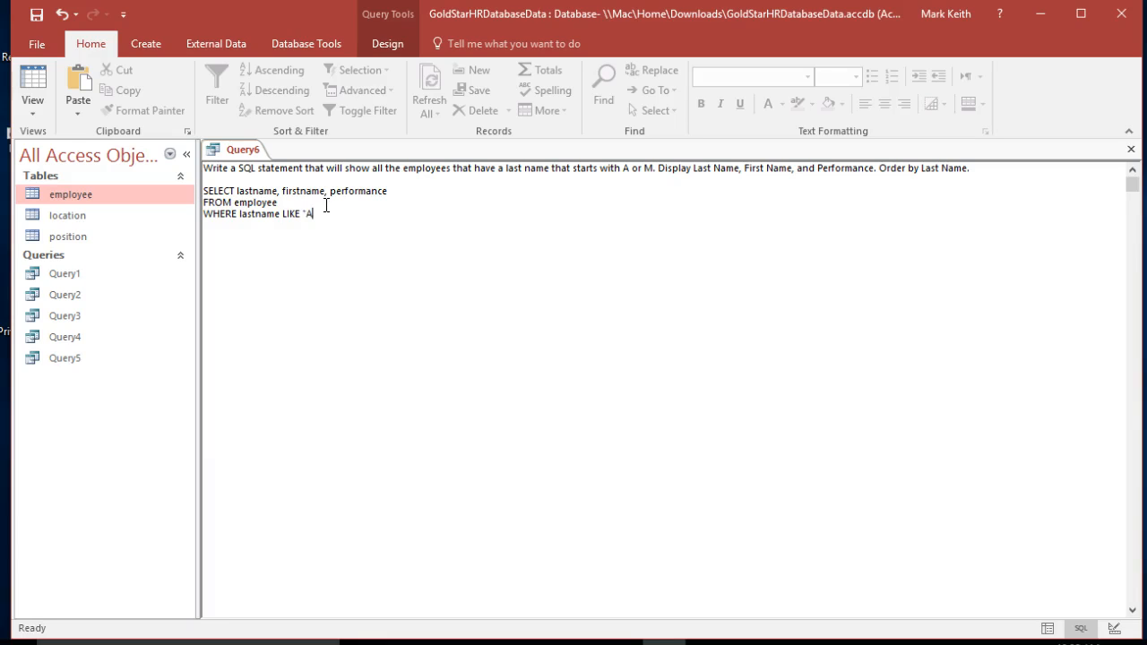
type("*")
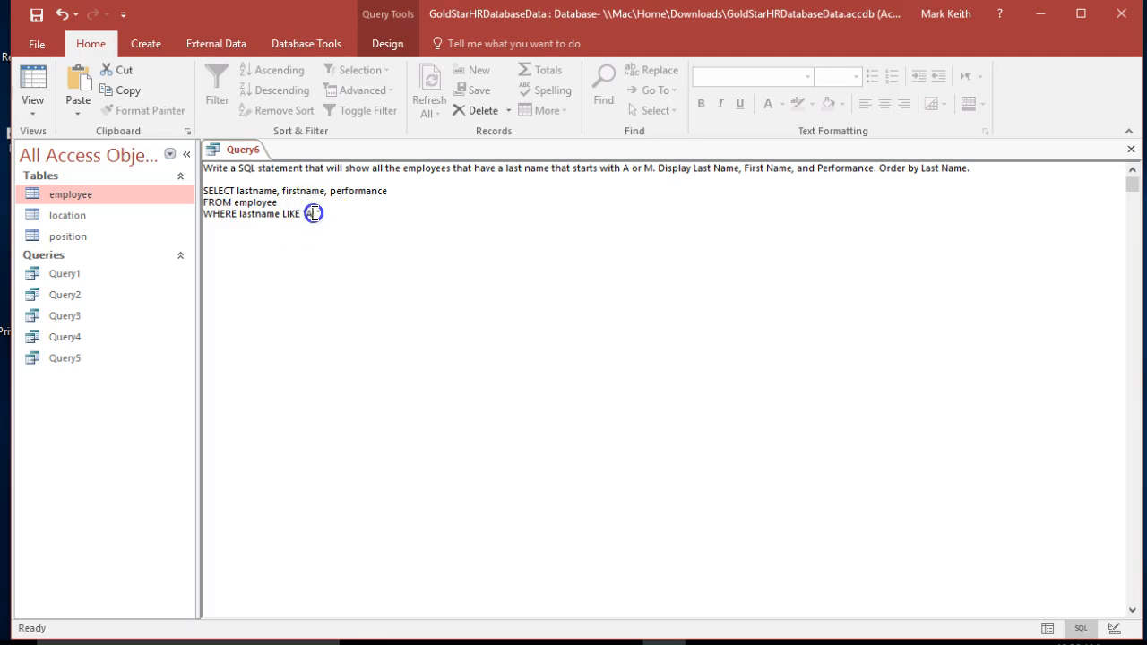
type("\"A")
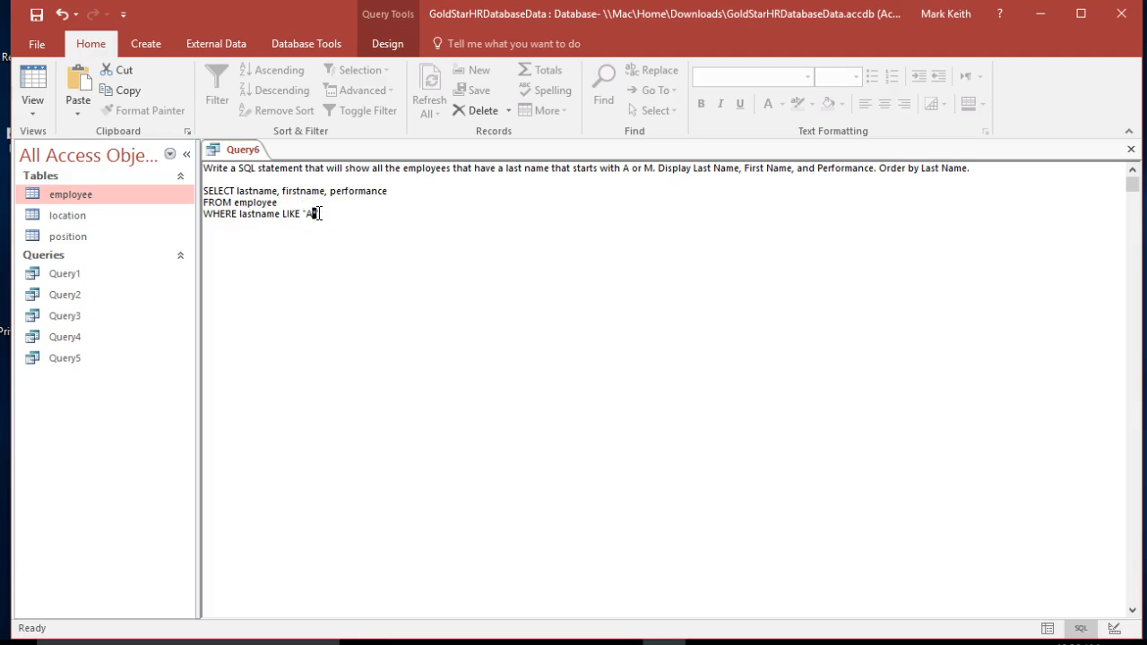
type("*\"")
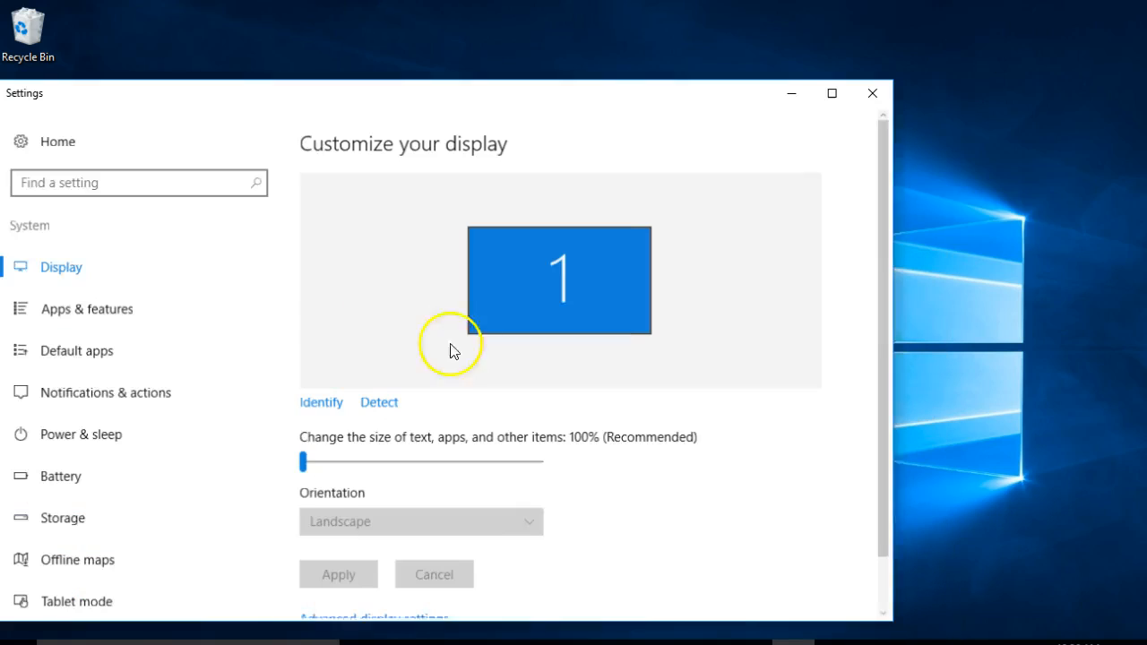
Raise the Windows display scaling from 100% to 125%
scroll("down", 3)
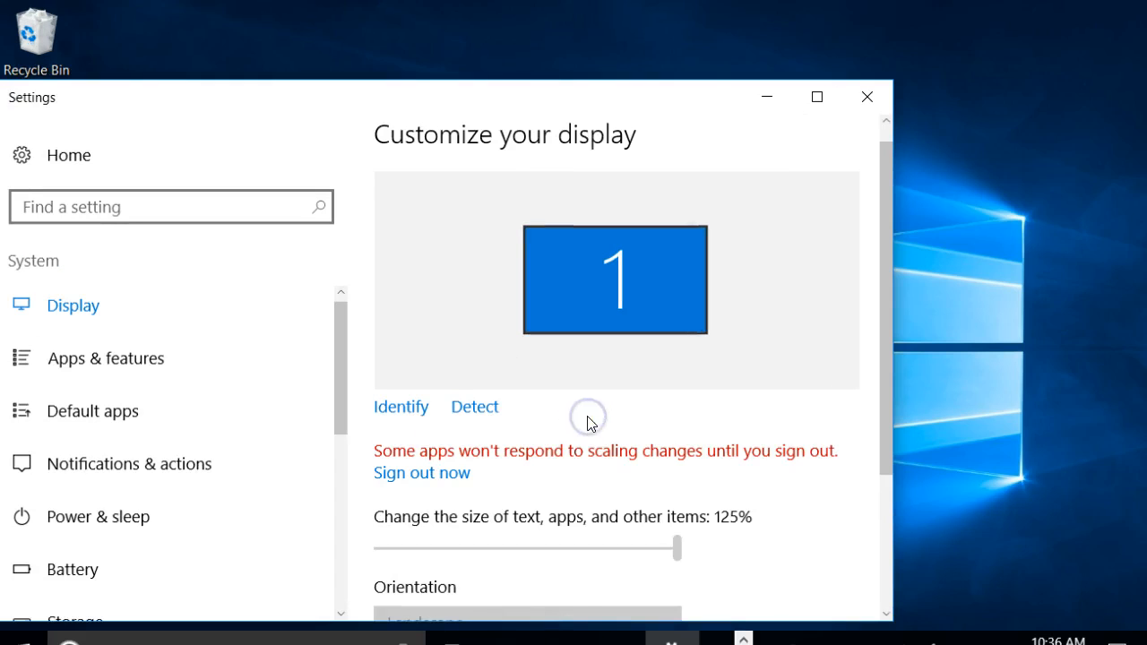
left_click(868, 97)
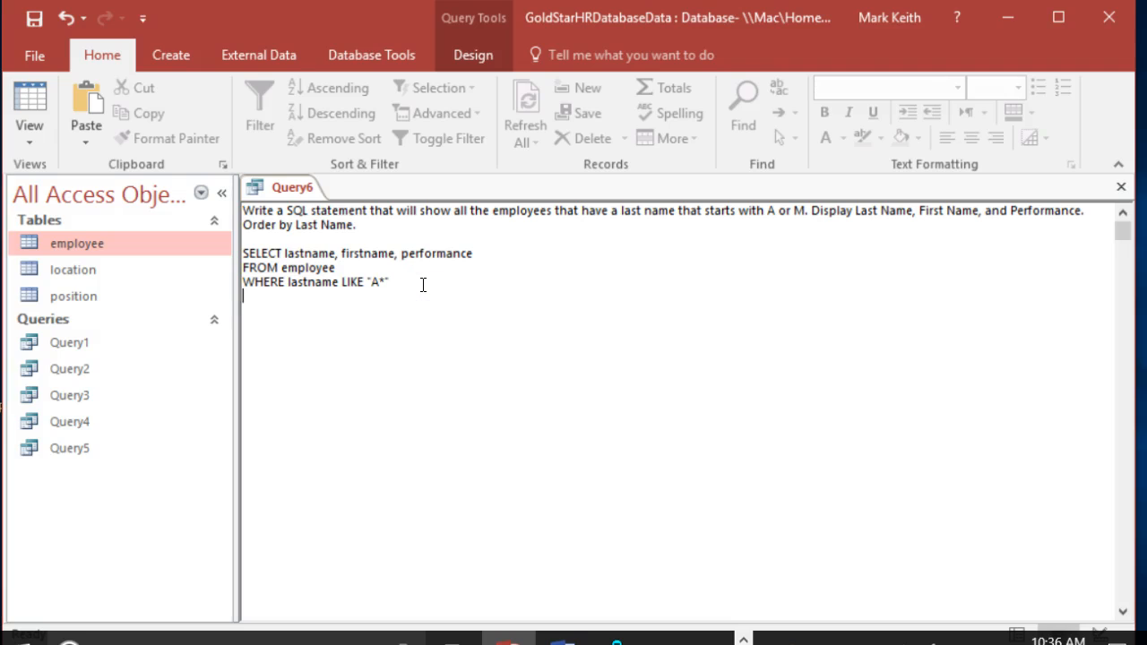
Finish the query with ORDER BY lastname and clear the task prompt text
type("ORDER BY lastna")
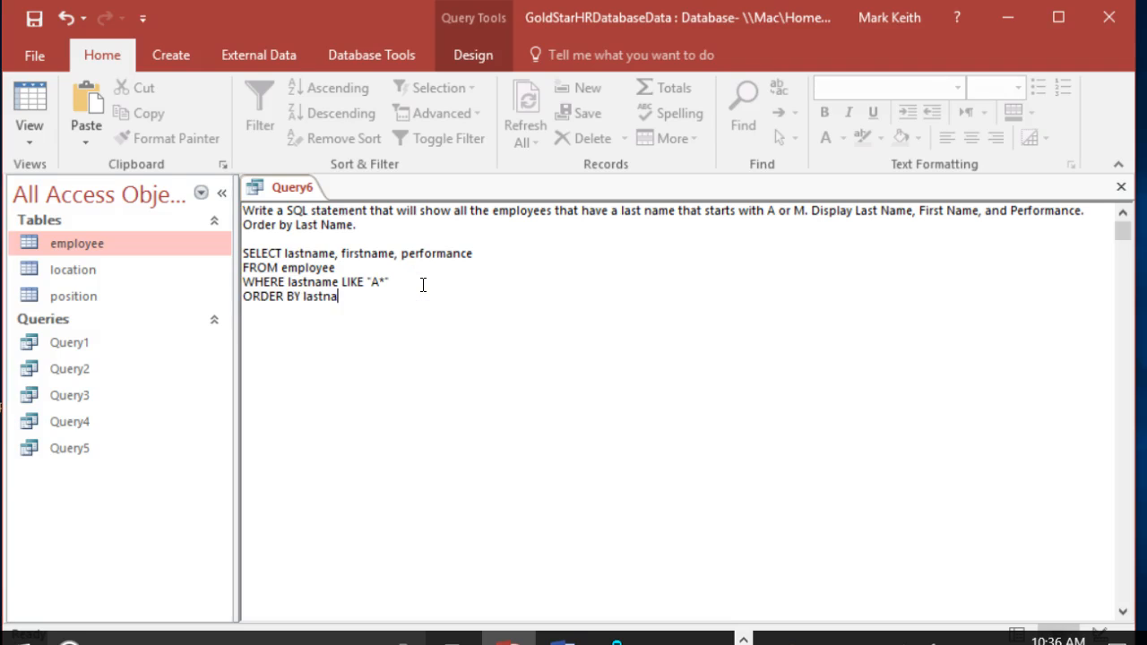
type("me")
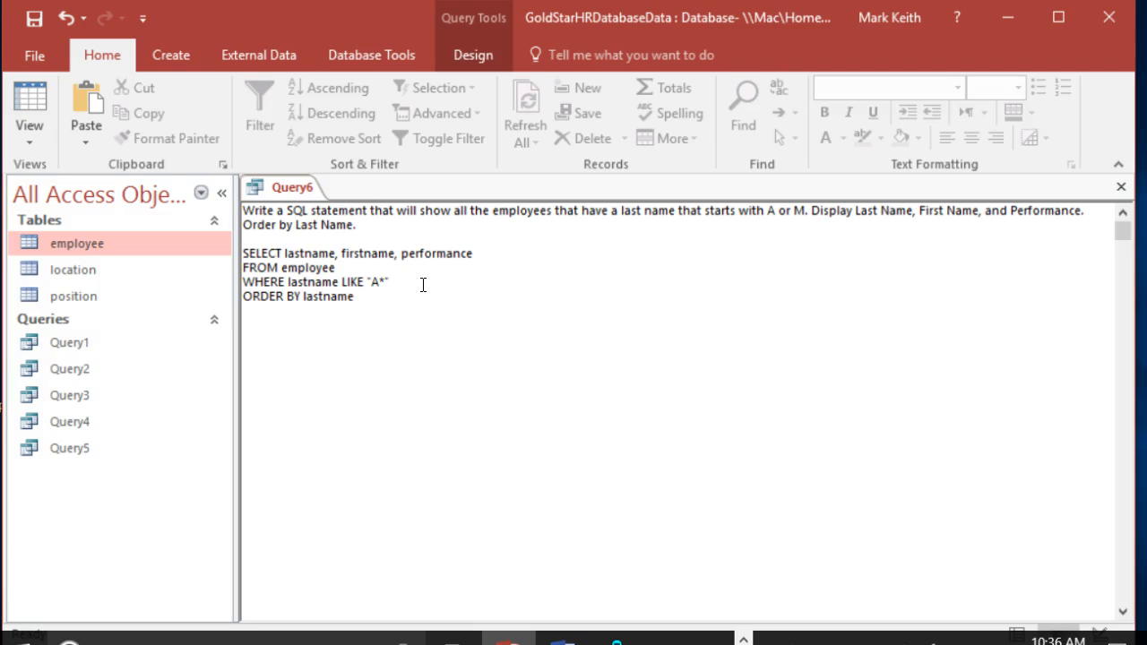
left_click_drag(243, 210, 355, 226)
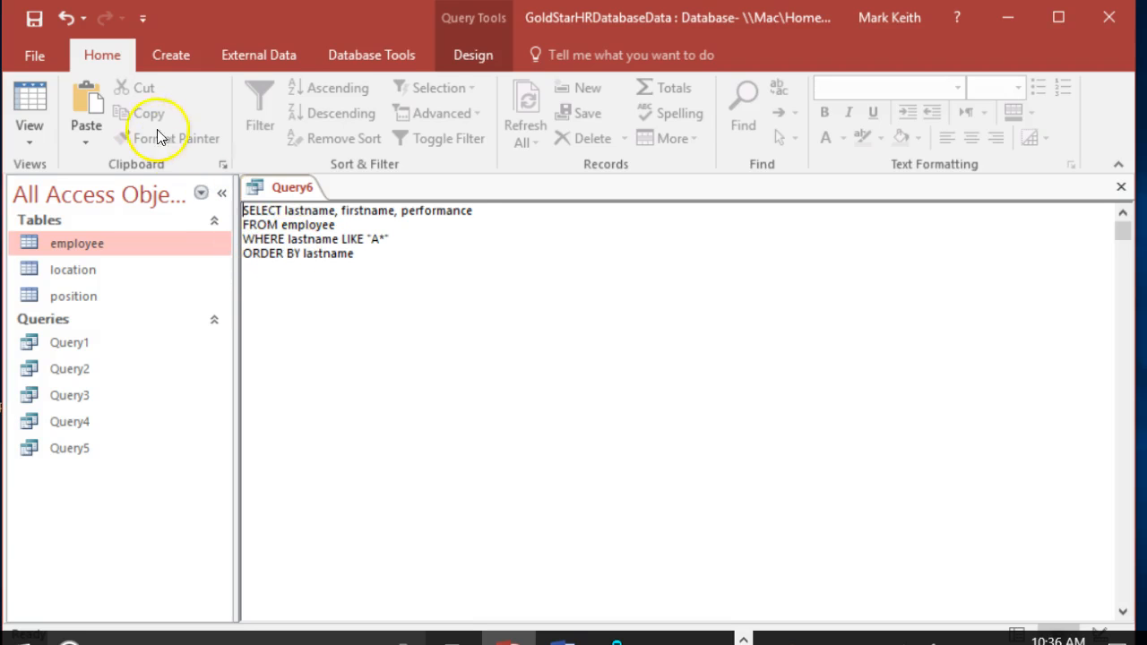
left_click(473, 54)
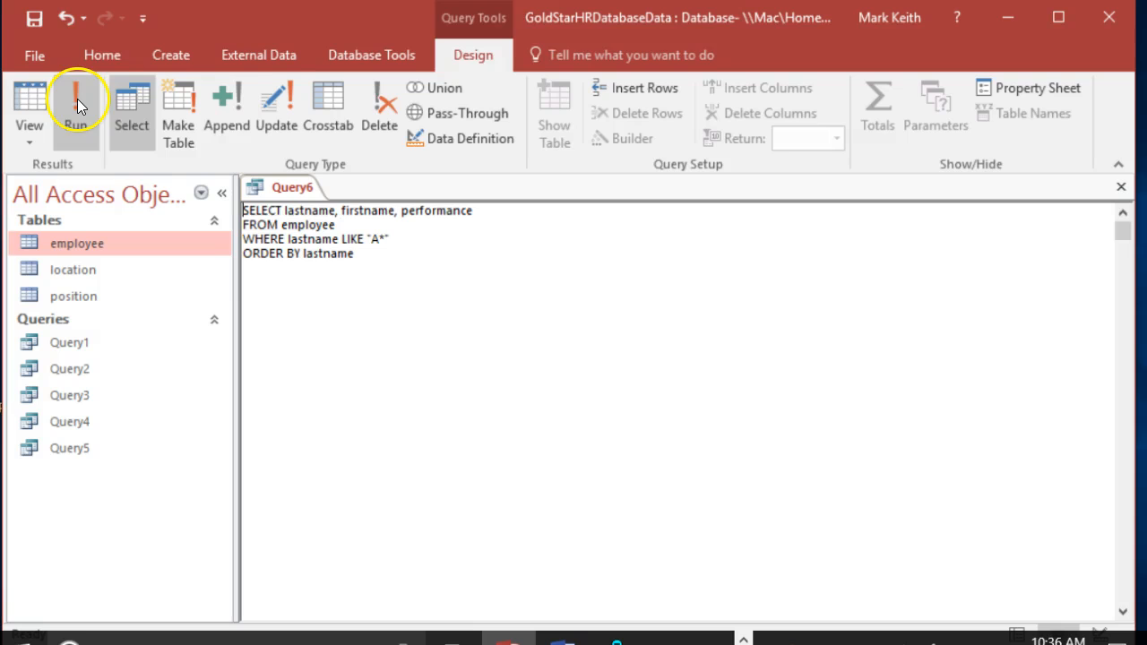
left_click(79, 105)
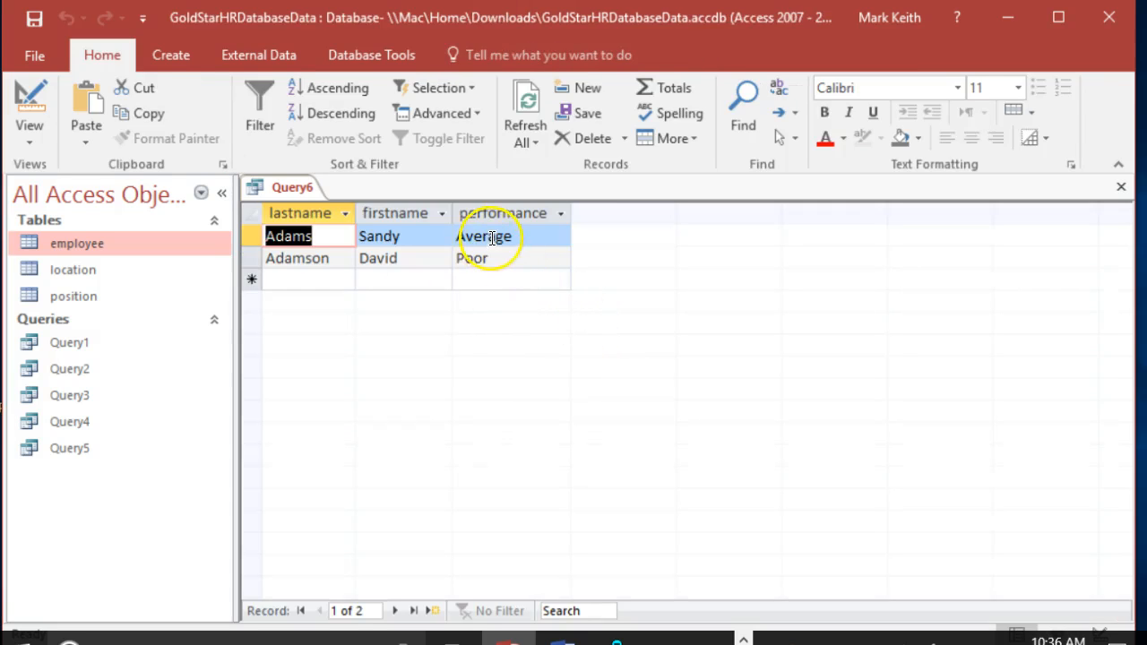
left_click(291, 236)
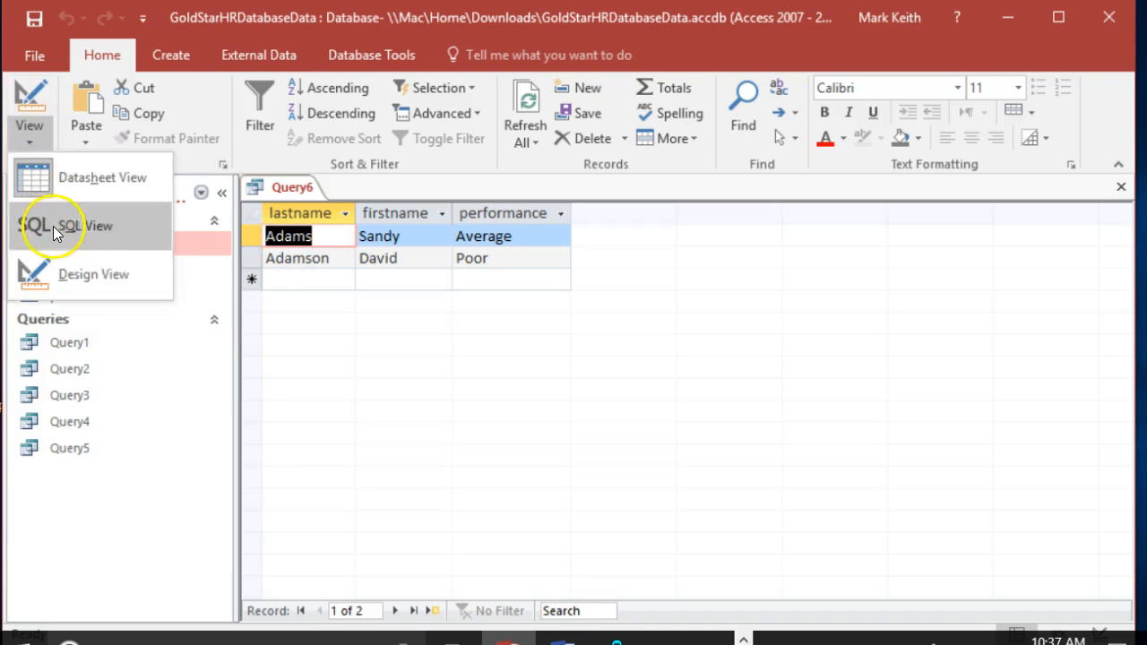
left_click(83, 226)
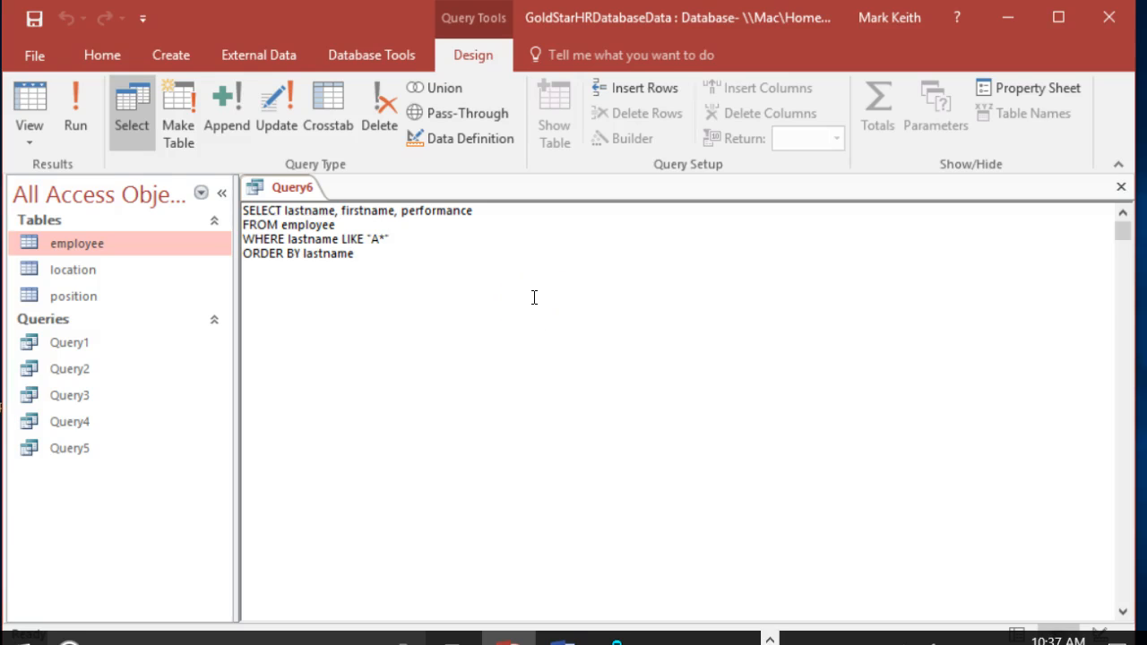
Add a second condition lastname LIKE "M*", first joined with AND, then changed to OR
key("Enter")
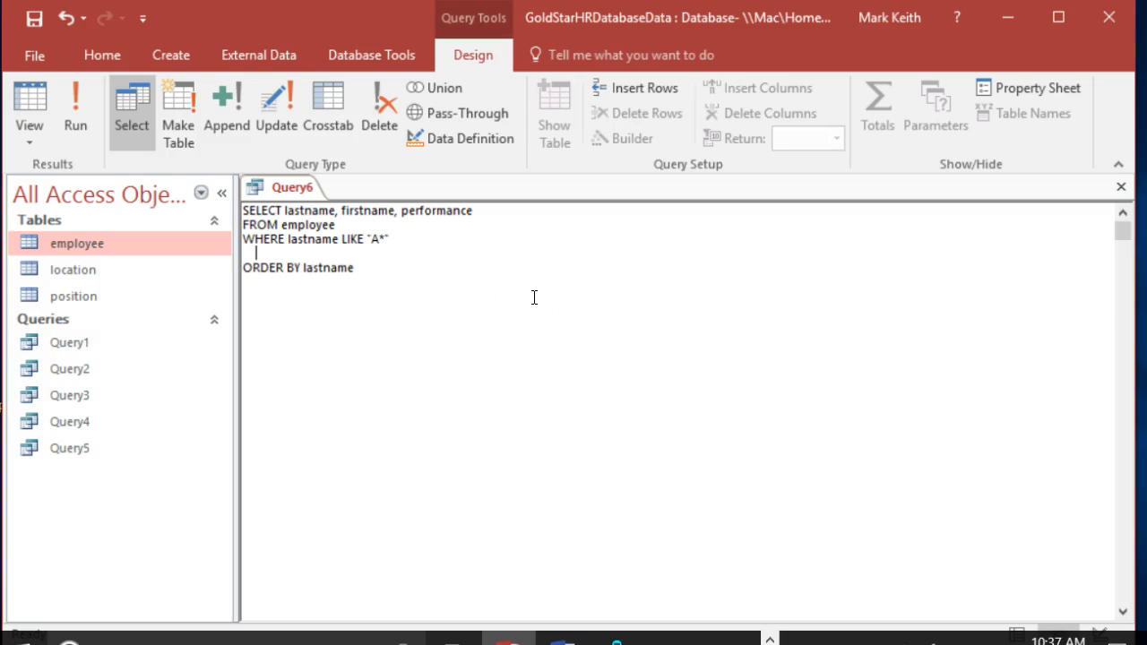
type("AND")
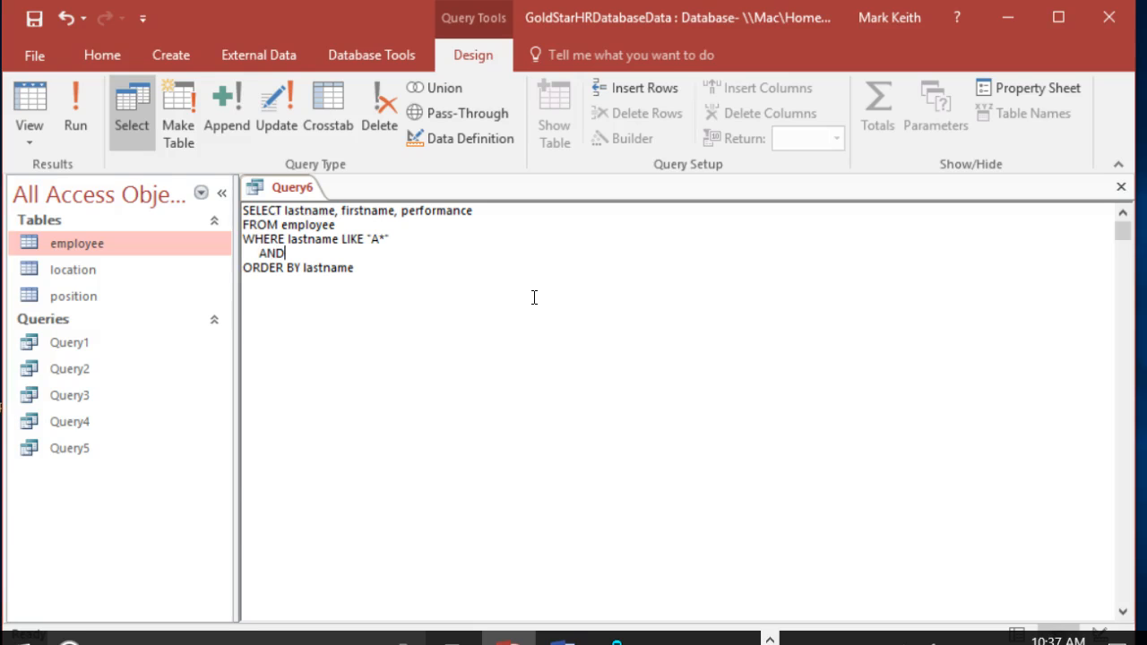
type("lastnam")
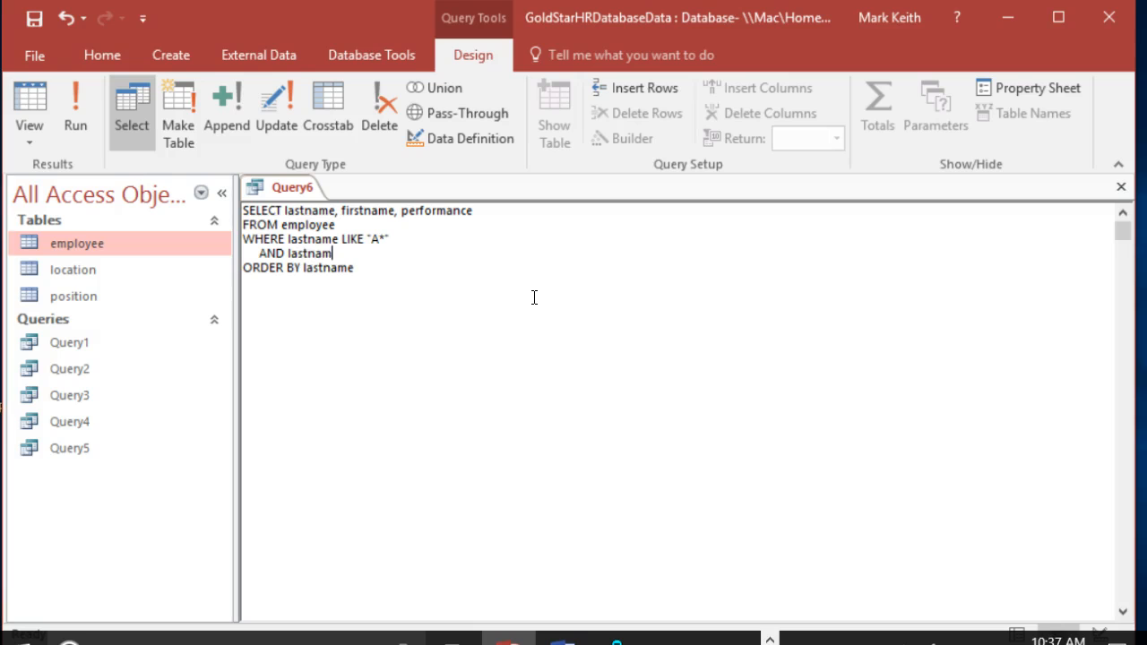
type("LIKE \"")
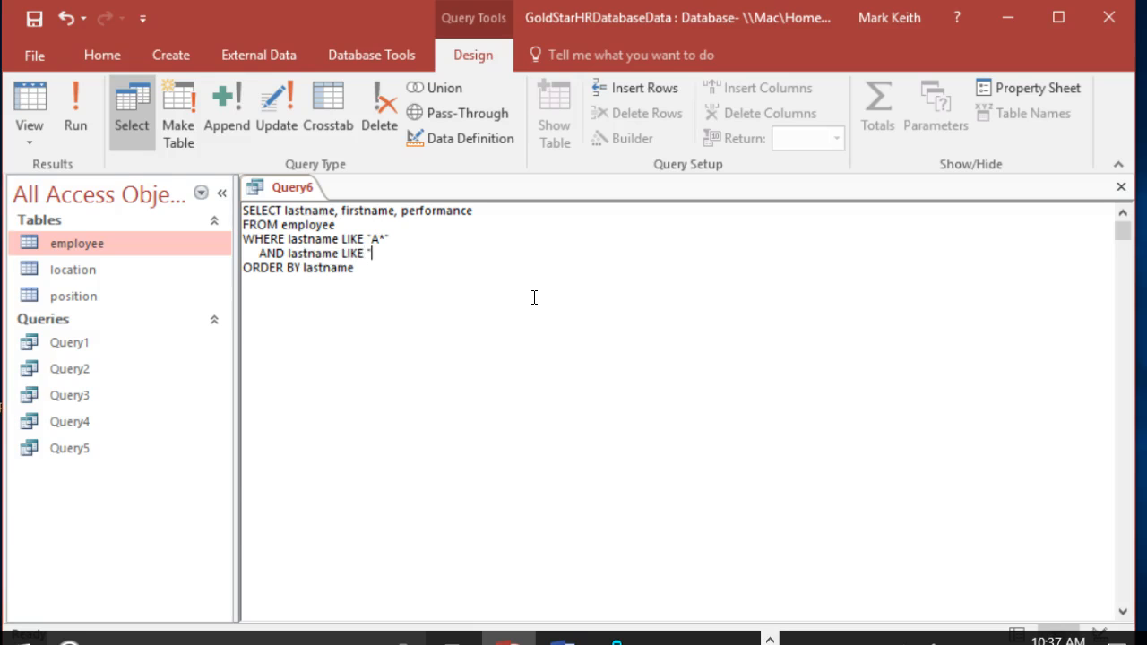
type("M*\"")
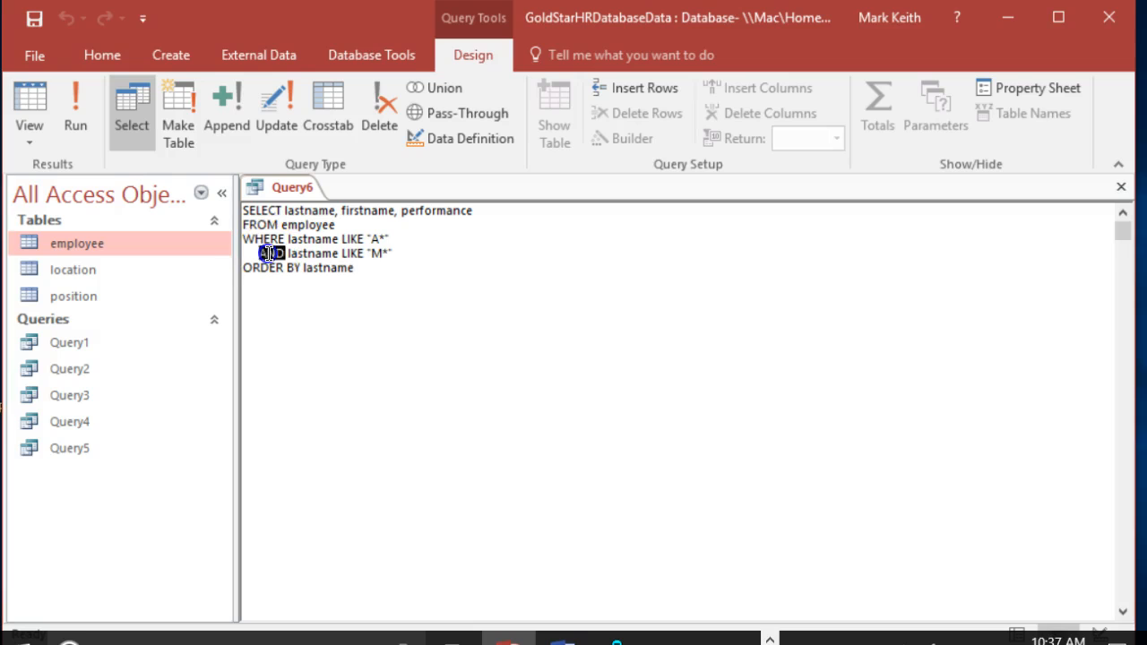
type("OR")
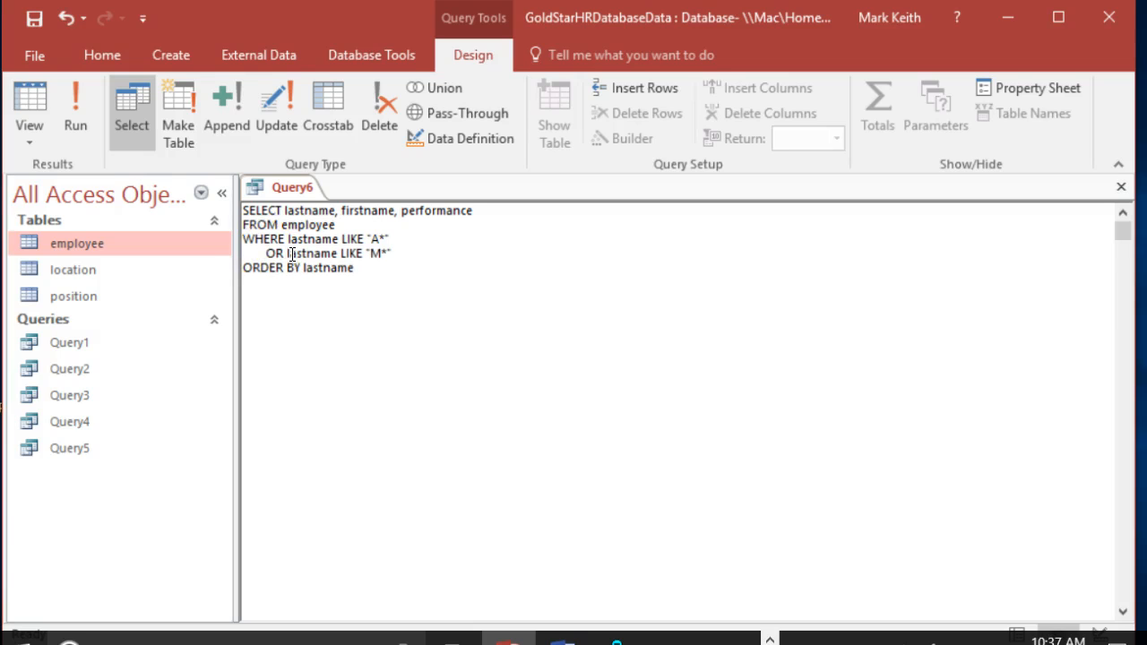
mouse_move(420, 254)
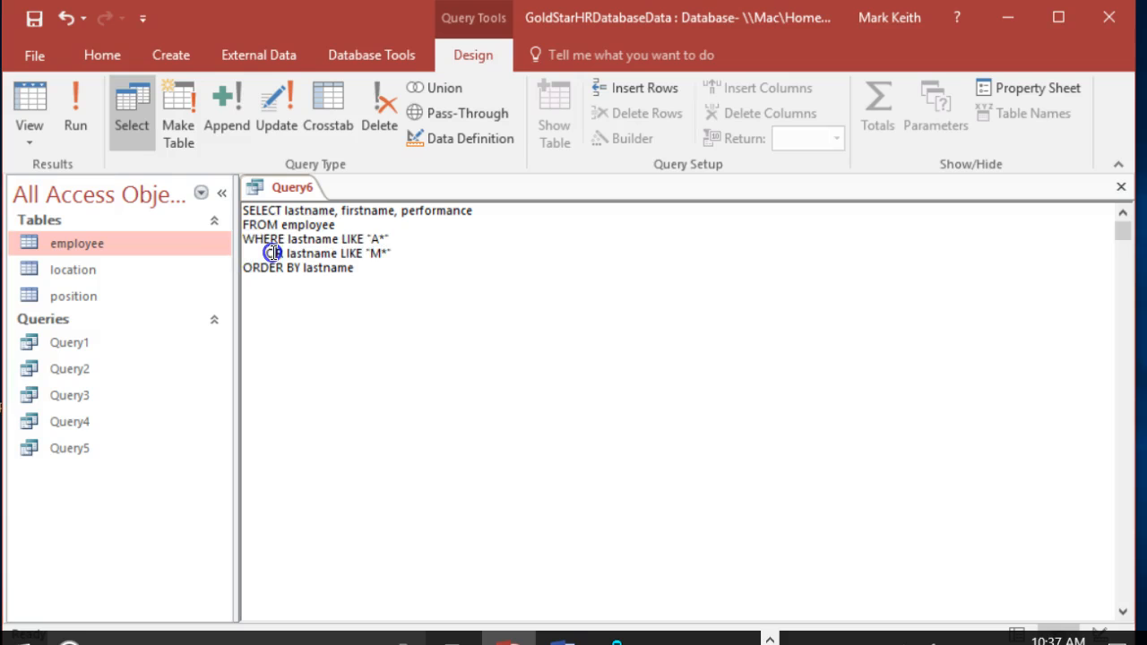
Fix the OR lastname LIKE "M*" line and run the query to return seven rows
double_click(274, 253)
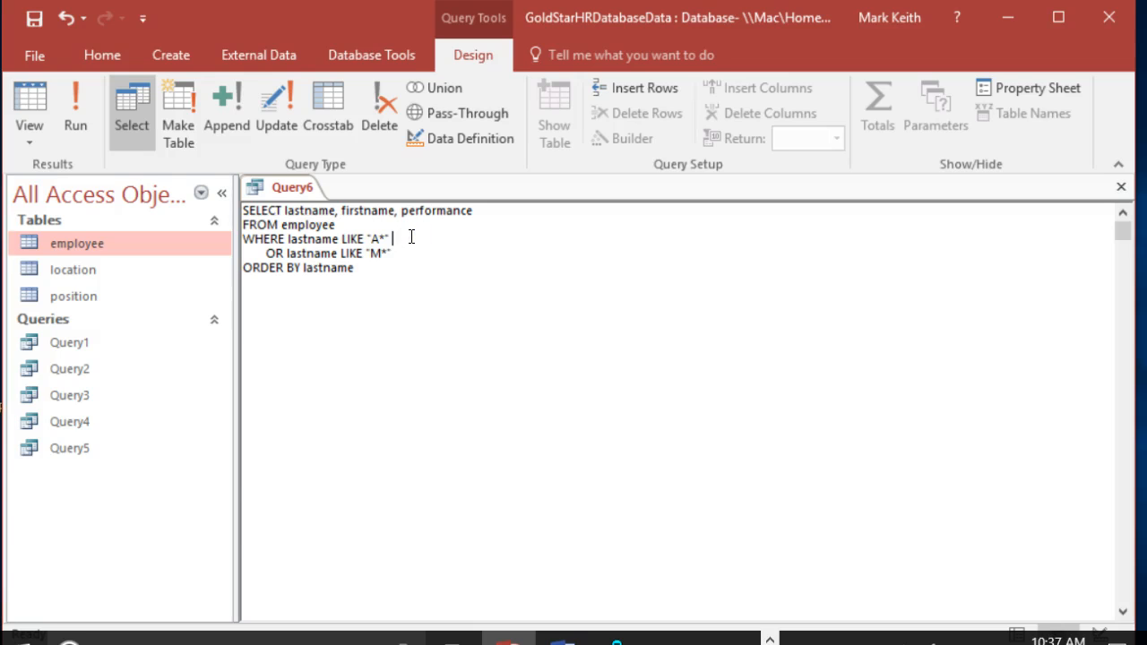
type("OR M")
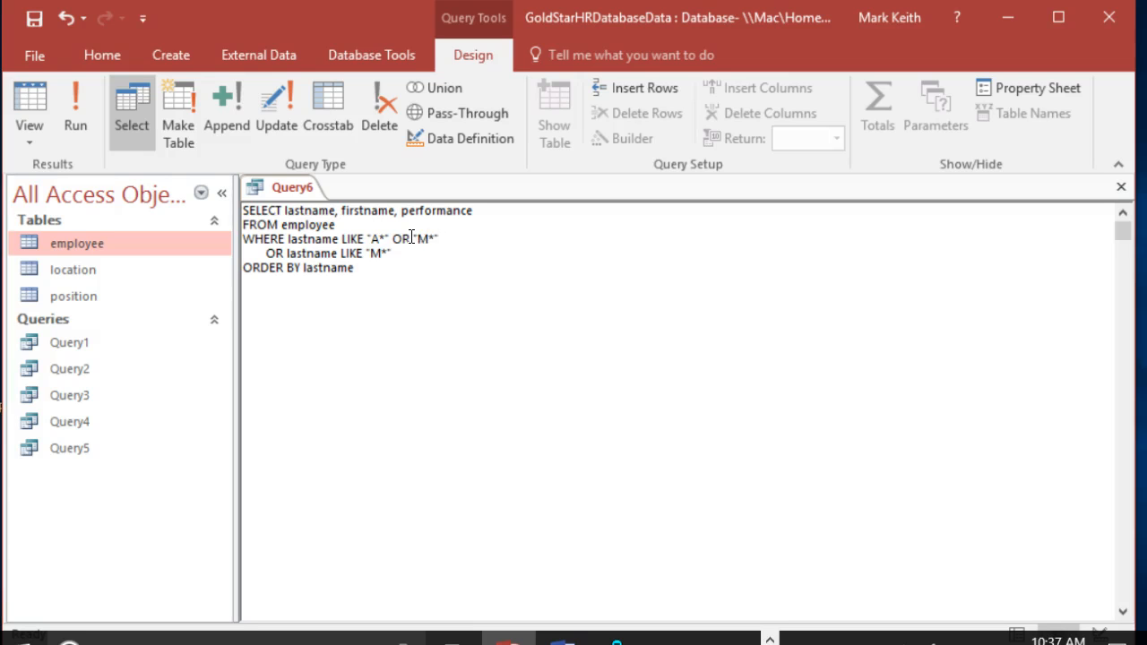
double_click(312, 253)
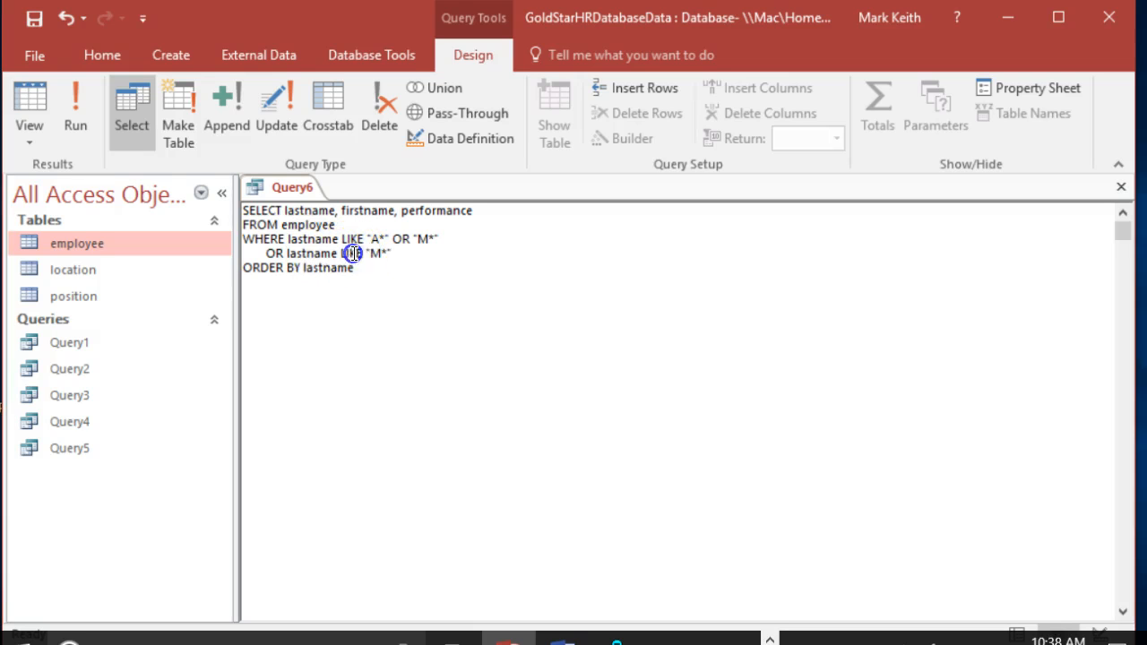
double_click(351, 254)
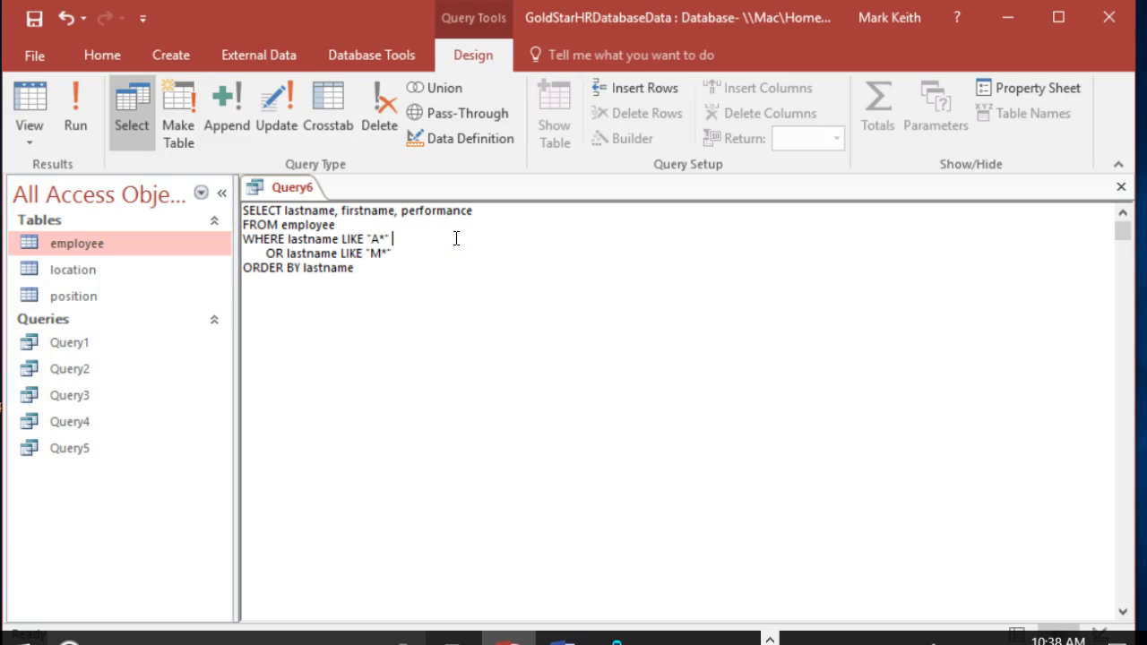
double_click(348, 254)
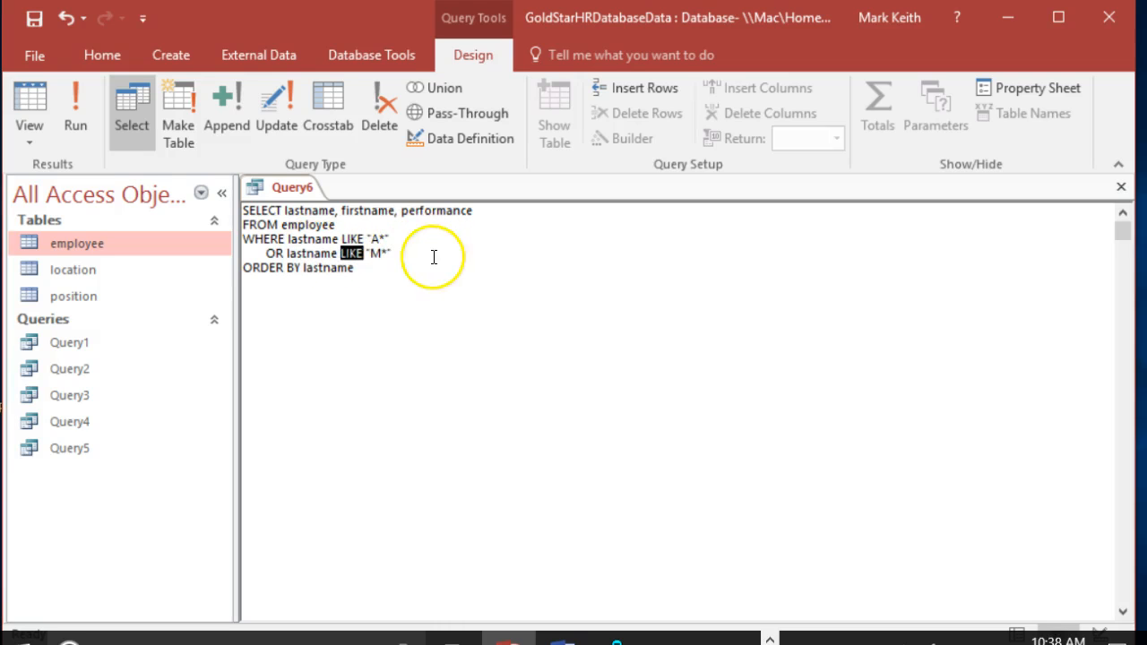
left_click(75, 108)
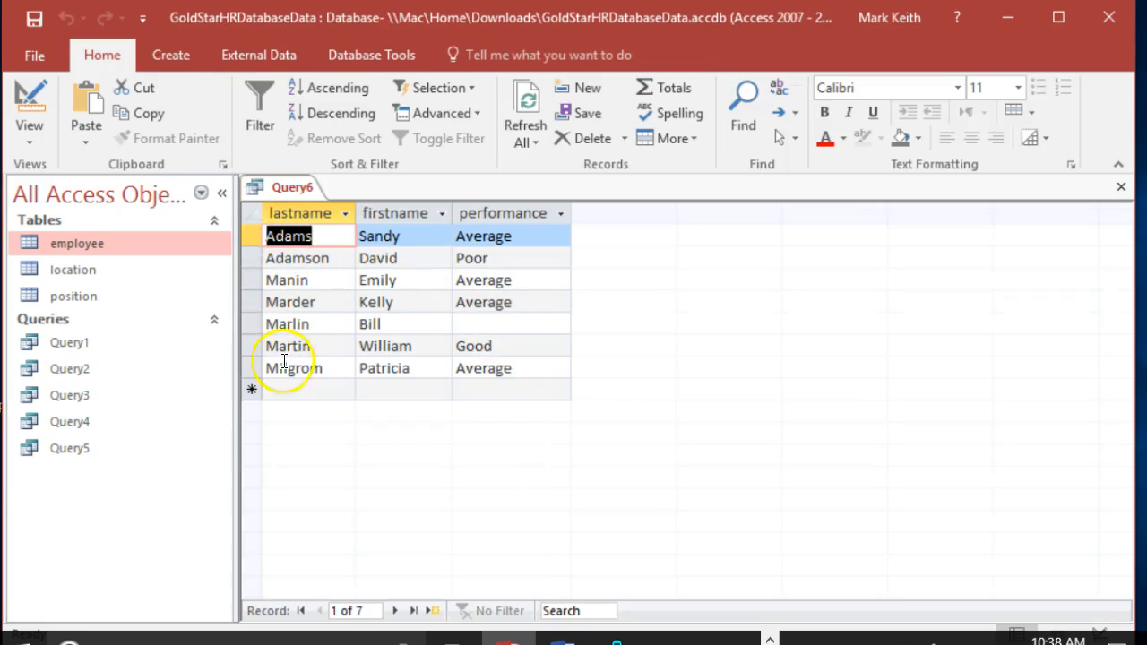
left_click(29, 107)
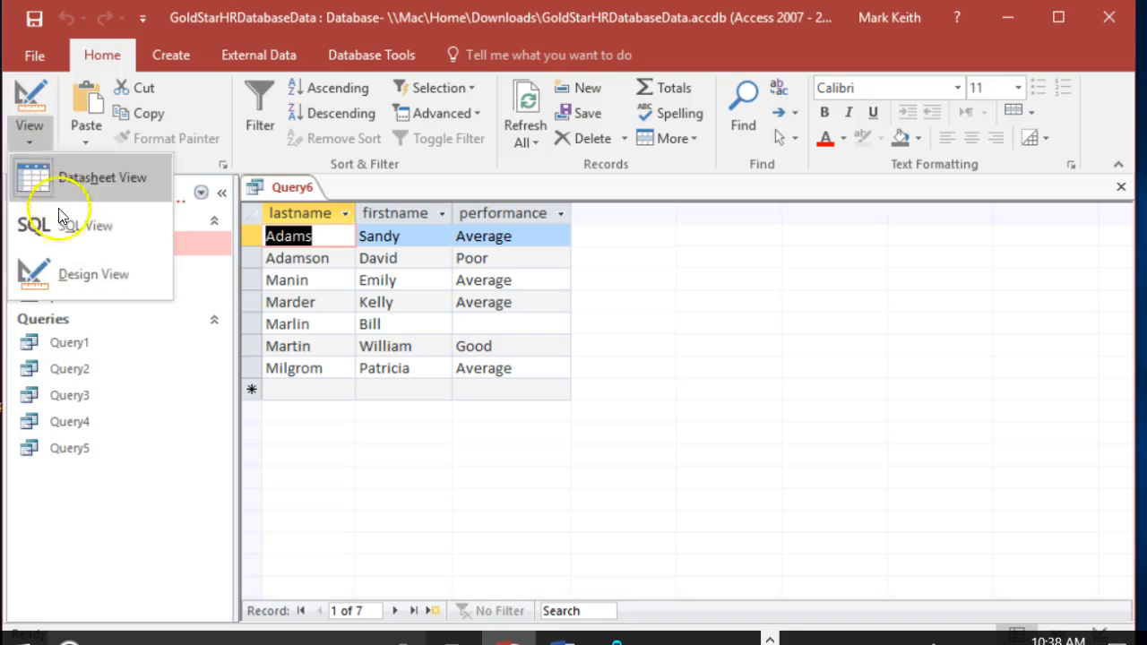
left_click(86, 226)
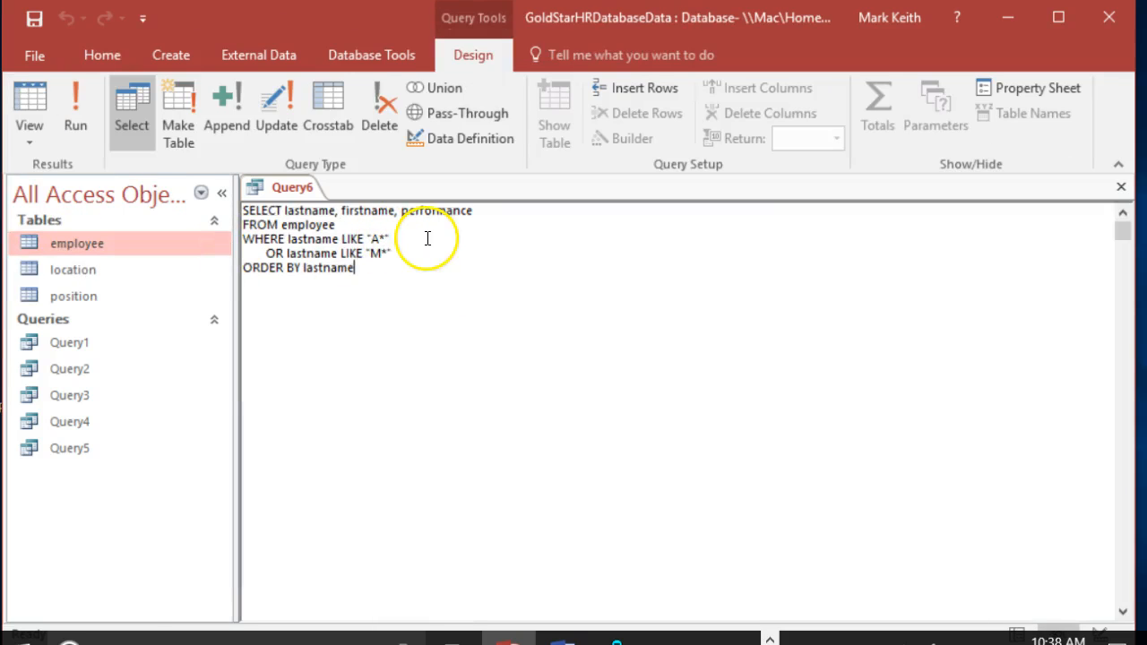